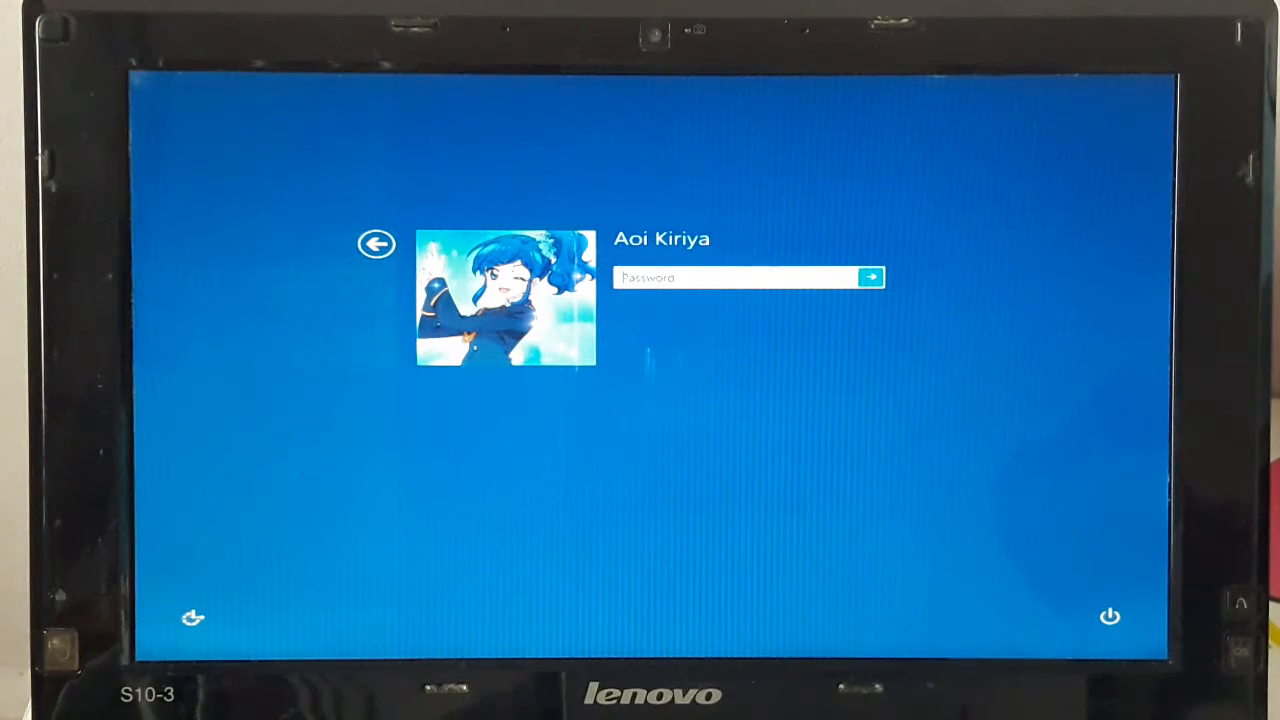
Step: Sign in to Windows 8, view the System info confirming Windows 8 Pro, and close it
text(password)
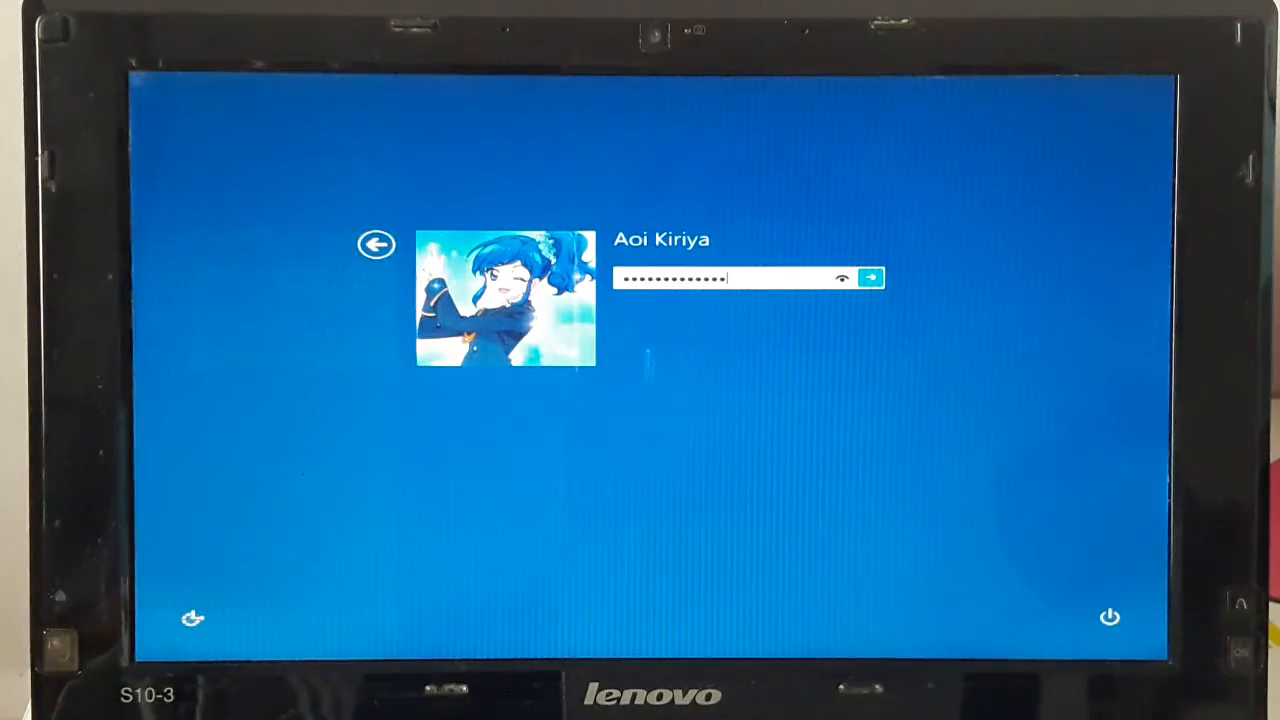
click(868, 276)
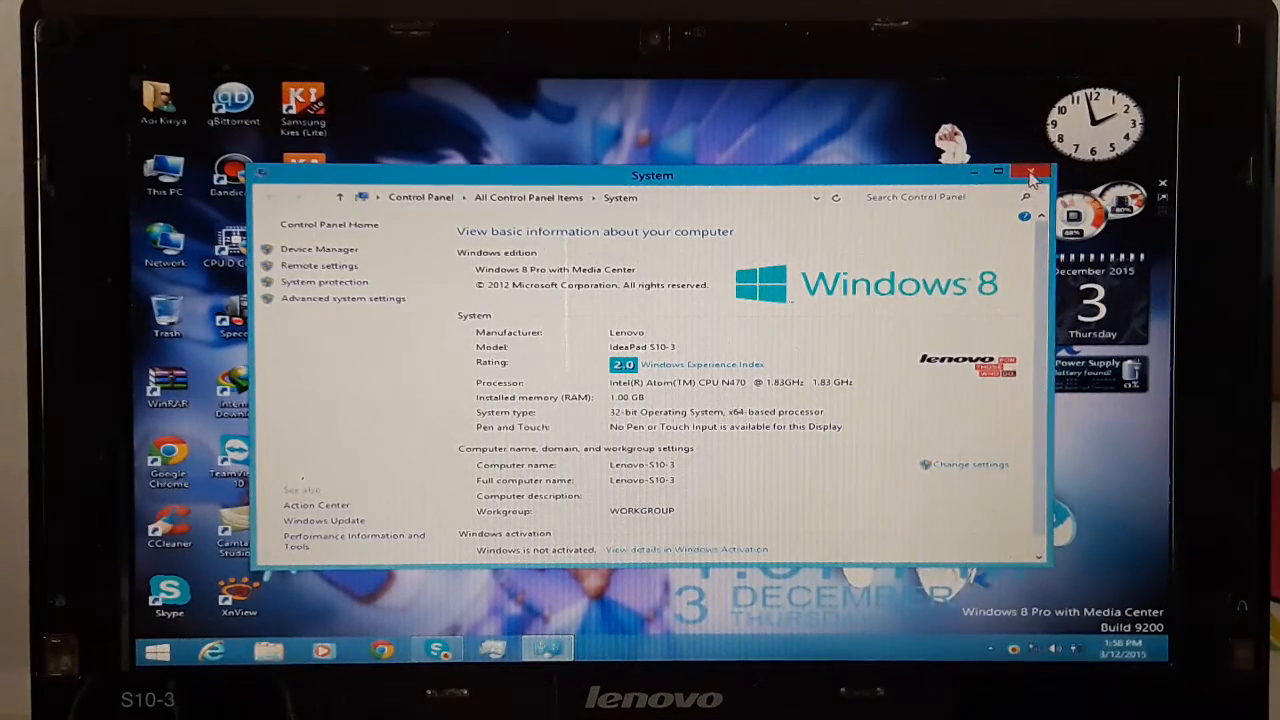
click(1032, 174)
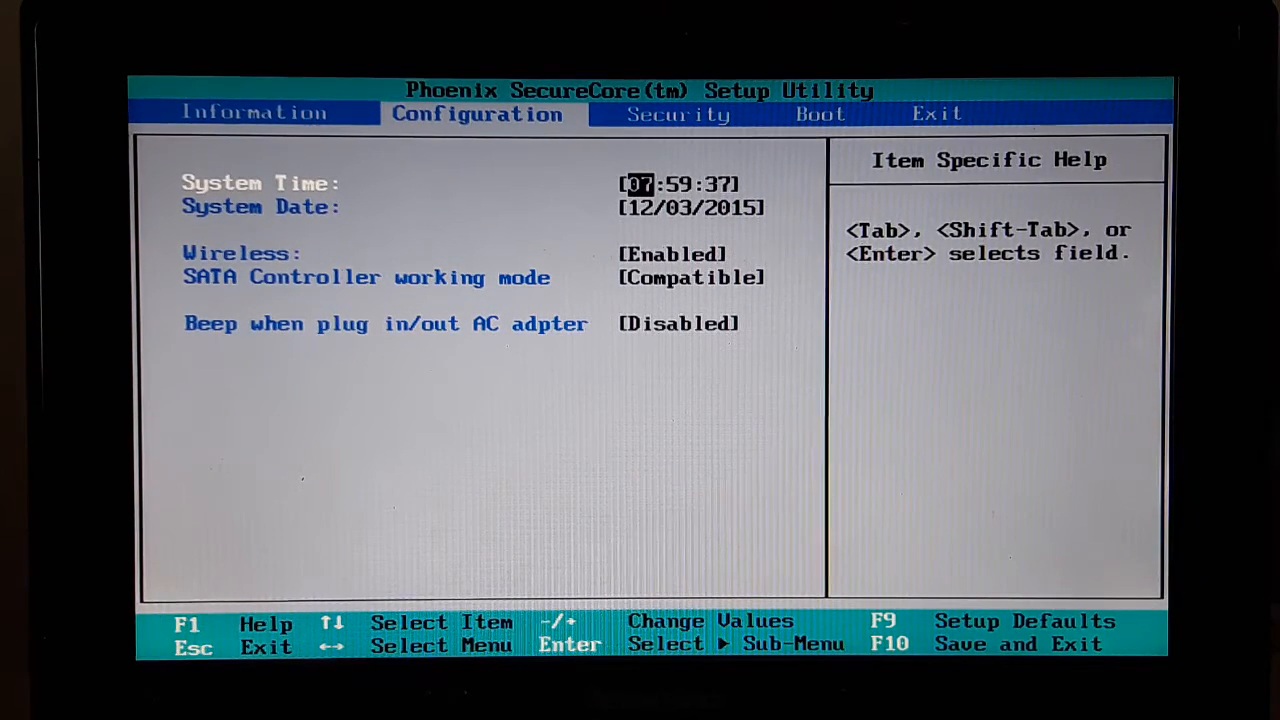
Step: Set the firmware system time hour to 13 and adjust the system date month
key(Tab)
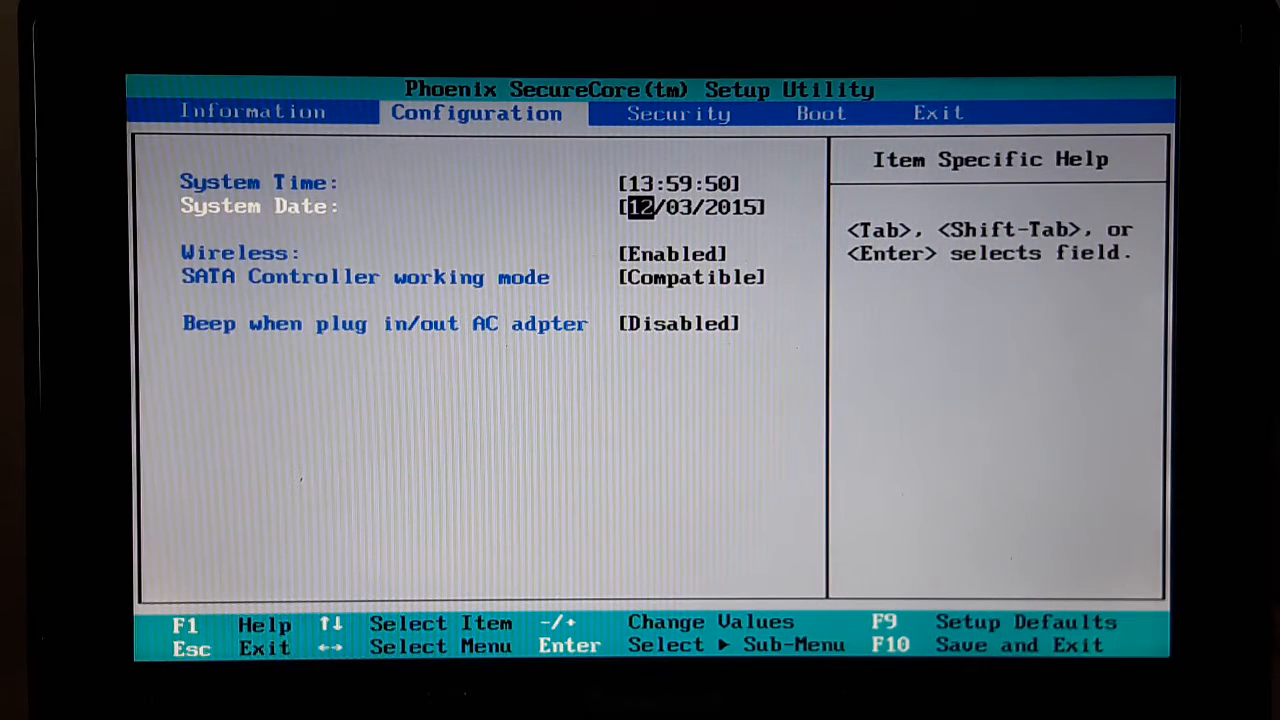
key(Down)
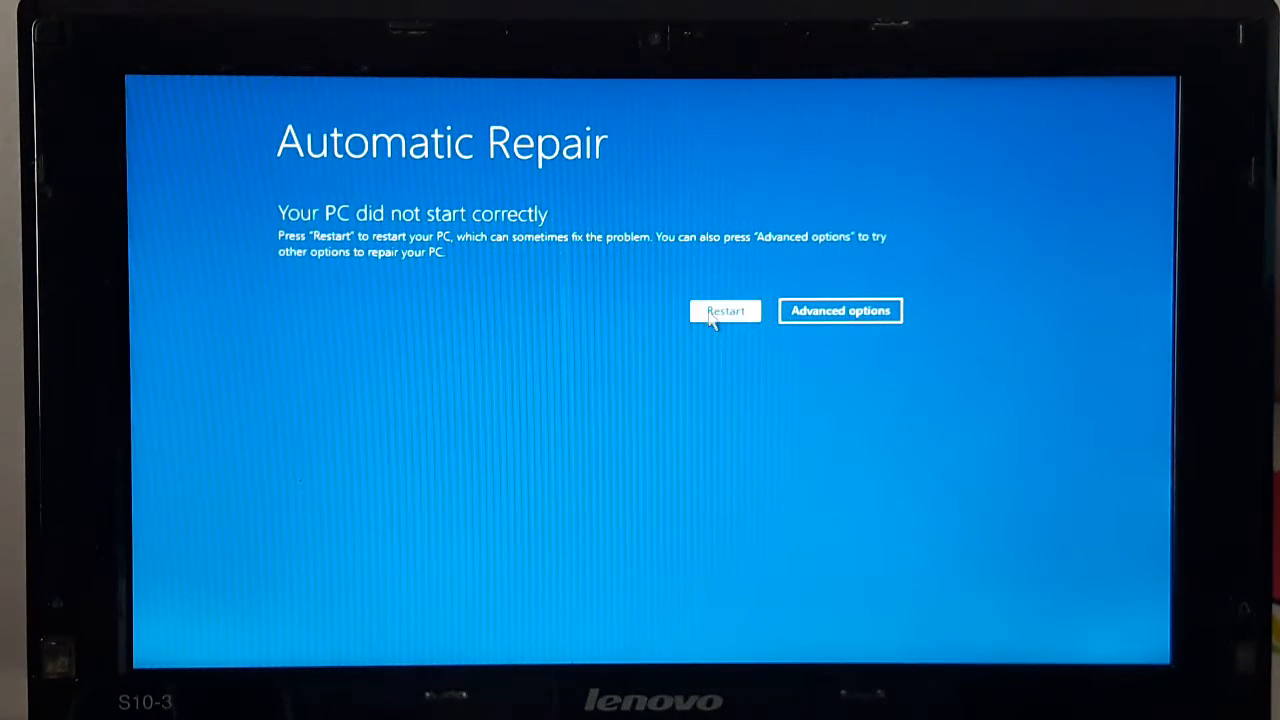
Step: Restart the PC from the Automatic Repair screen
click(724, 310)
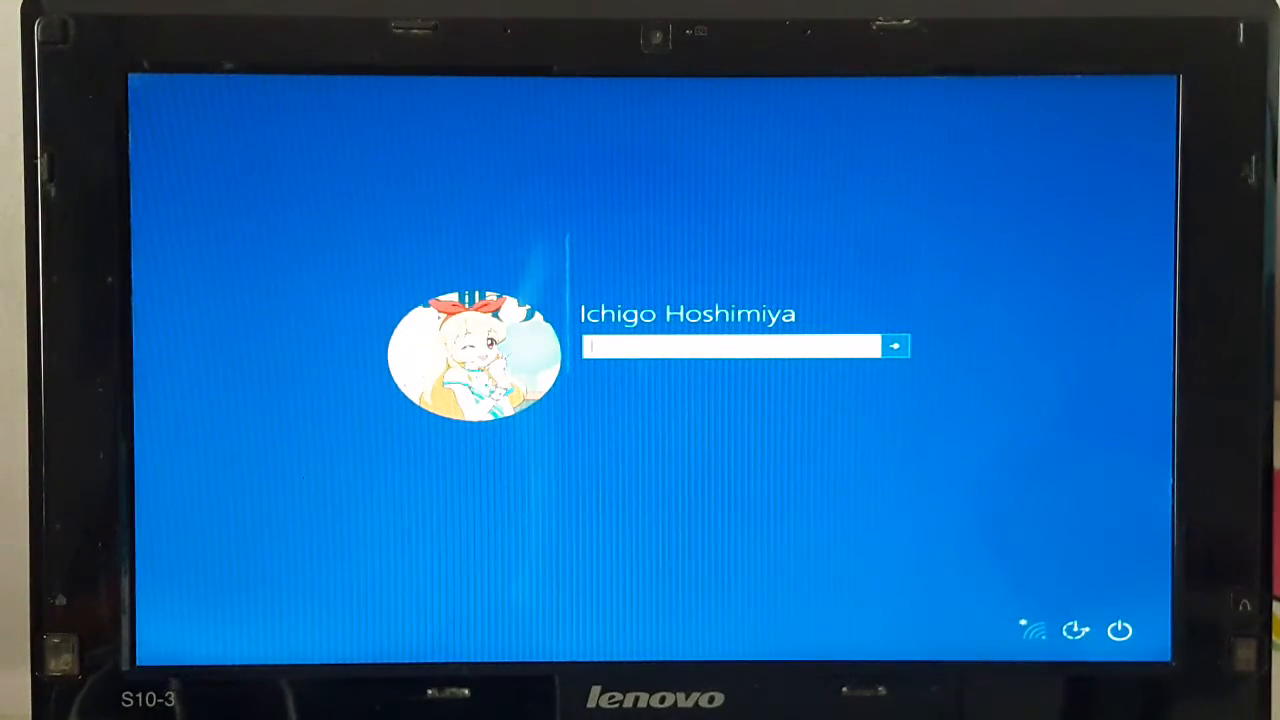
Step: Sign in to Windows 10 with the account password
text(password)
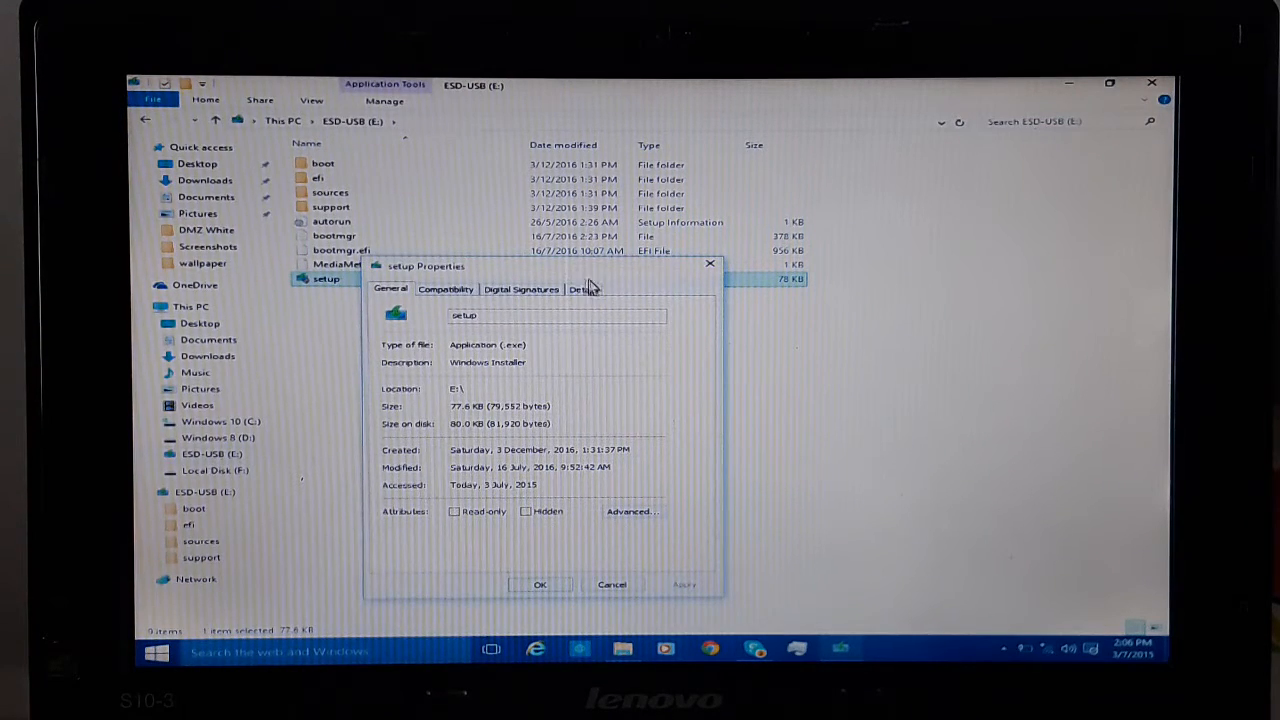
Step: Leave the setup file's properties and browse the backup folder's Pictures and Documents on the local disk
click(580, 288)
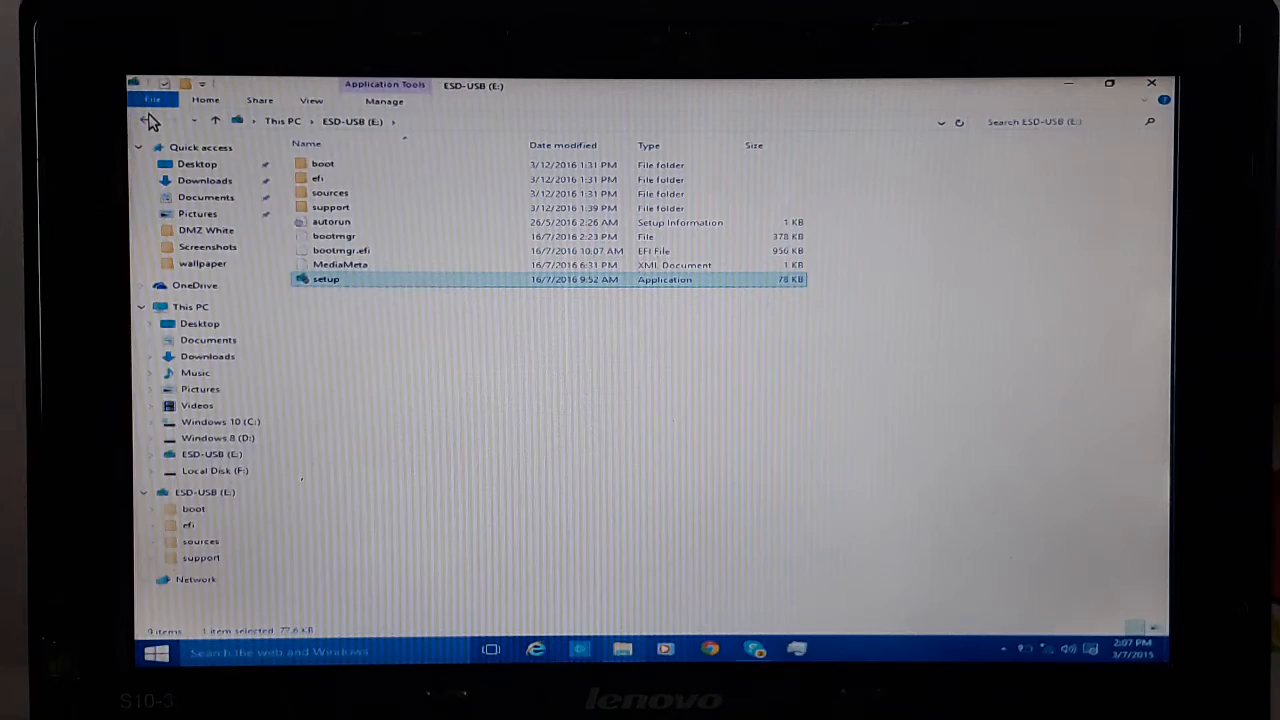
click(196, 212)
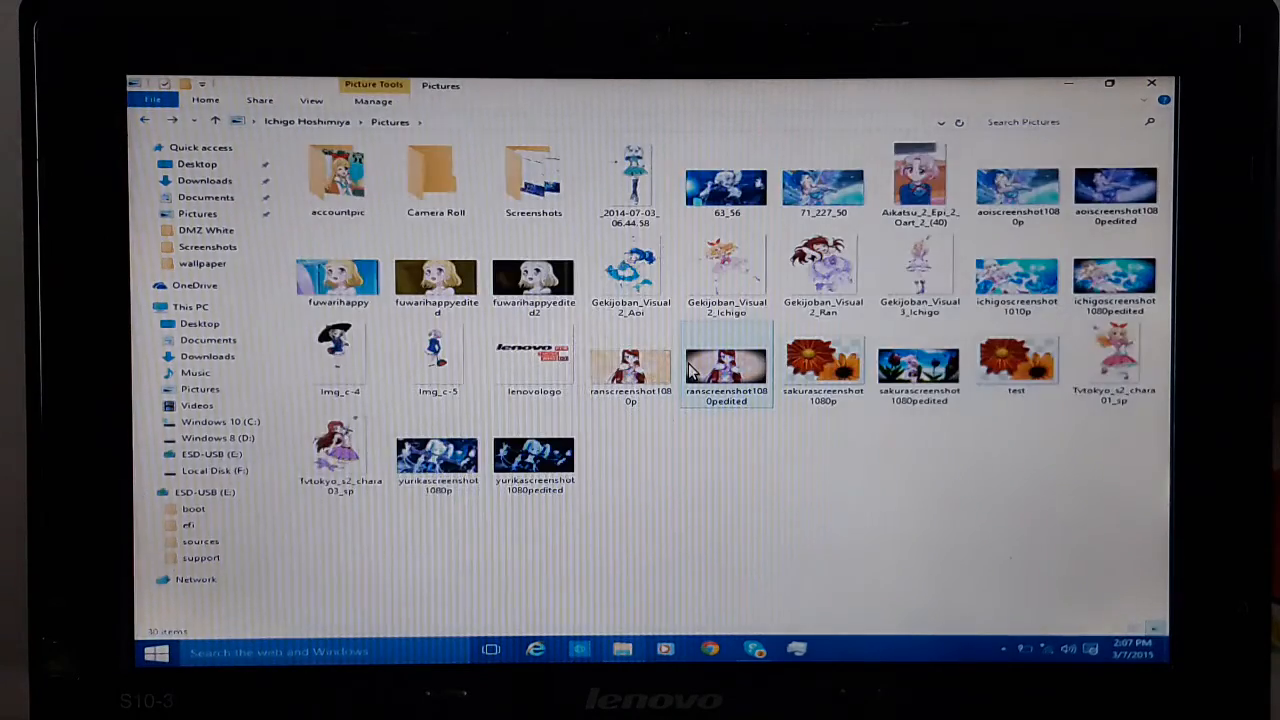
mouse_move(726, 364)
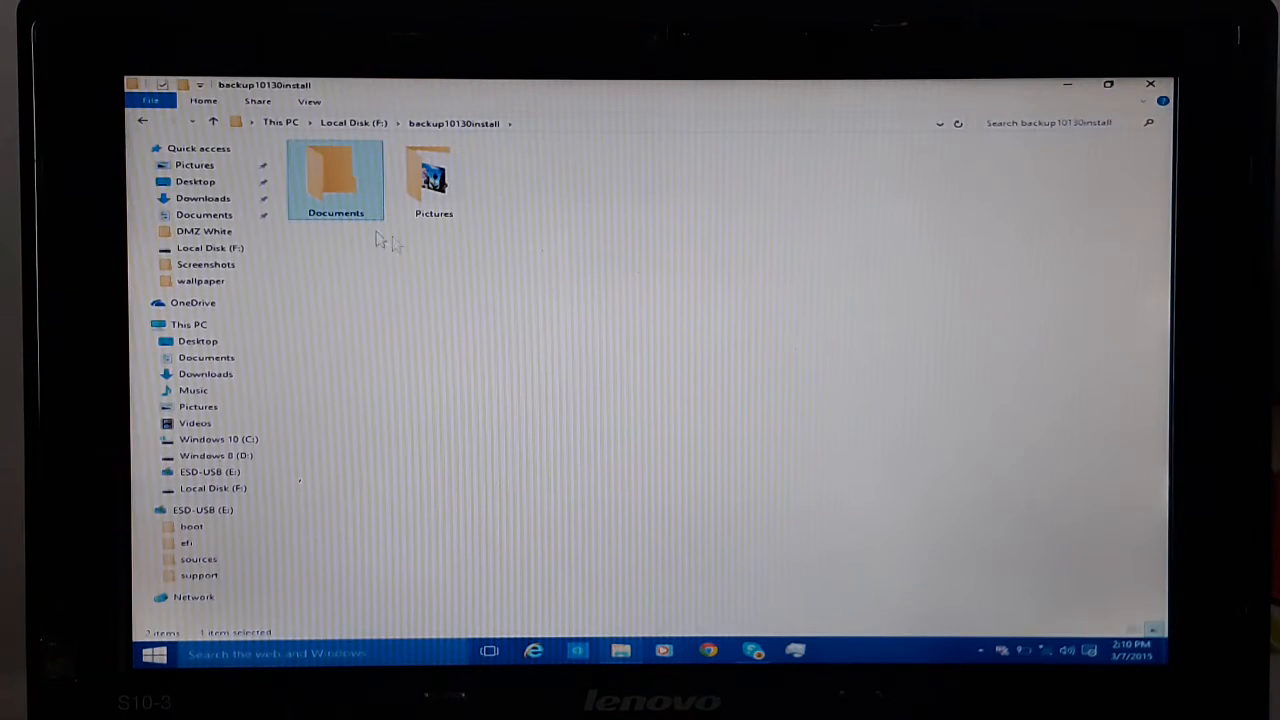
double_click(336, 178)
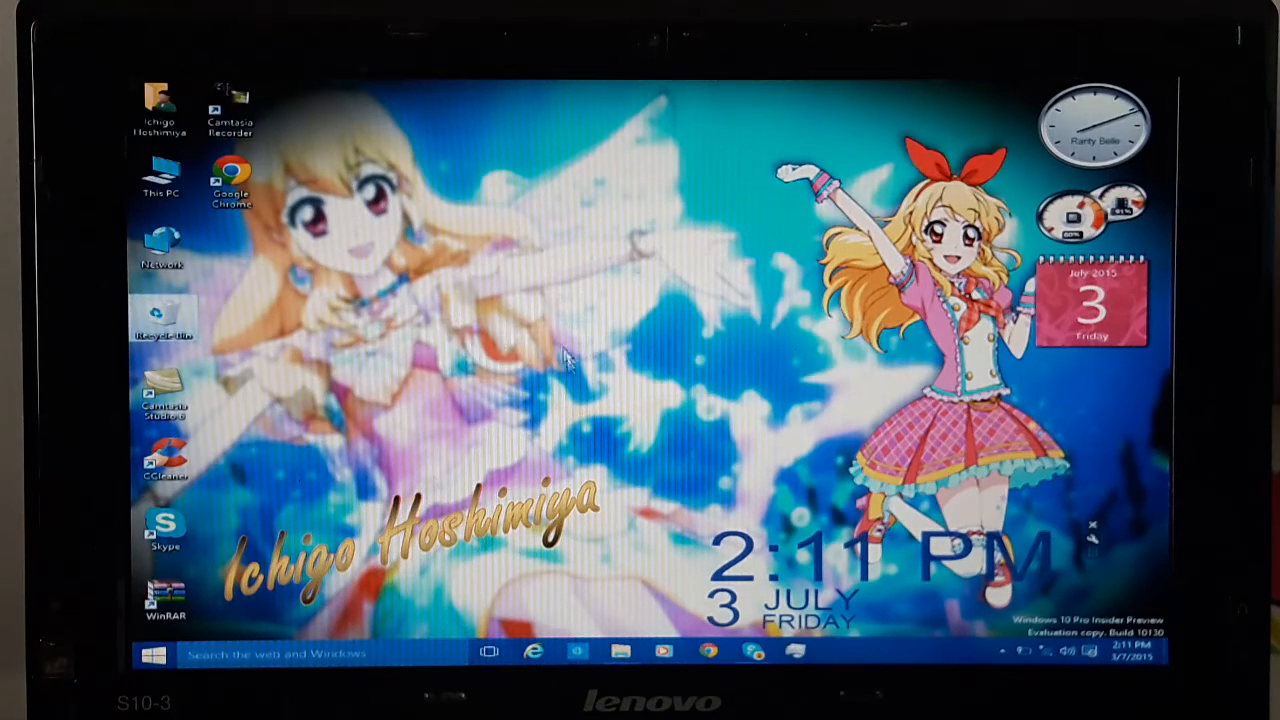
Step: Show Programs and Features and select Microsoft Office Professional 2016 for removal
click(156, 652)
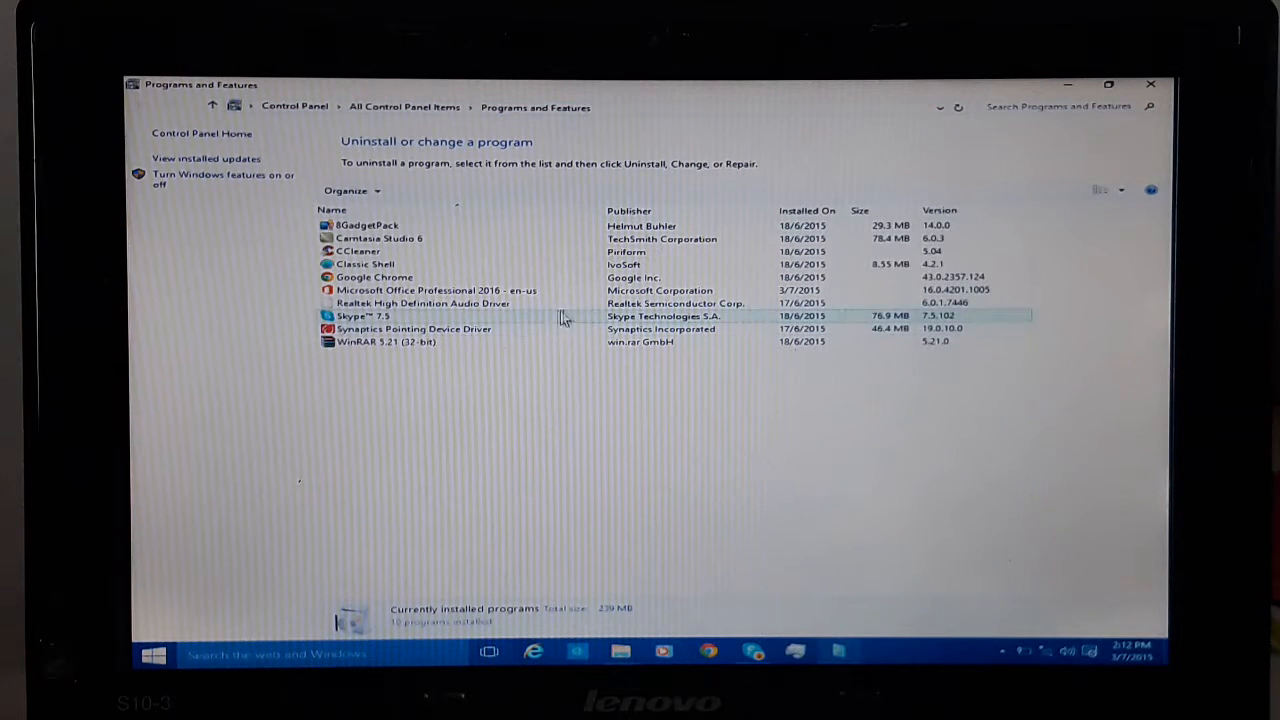
click(436, 290)
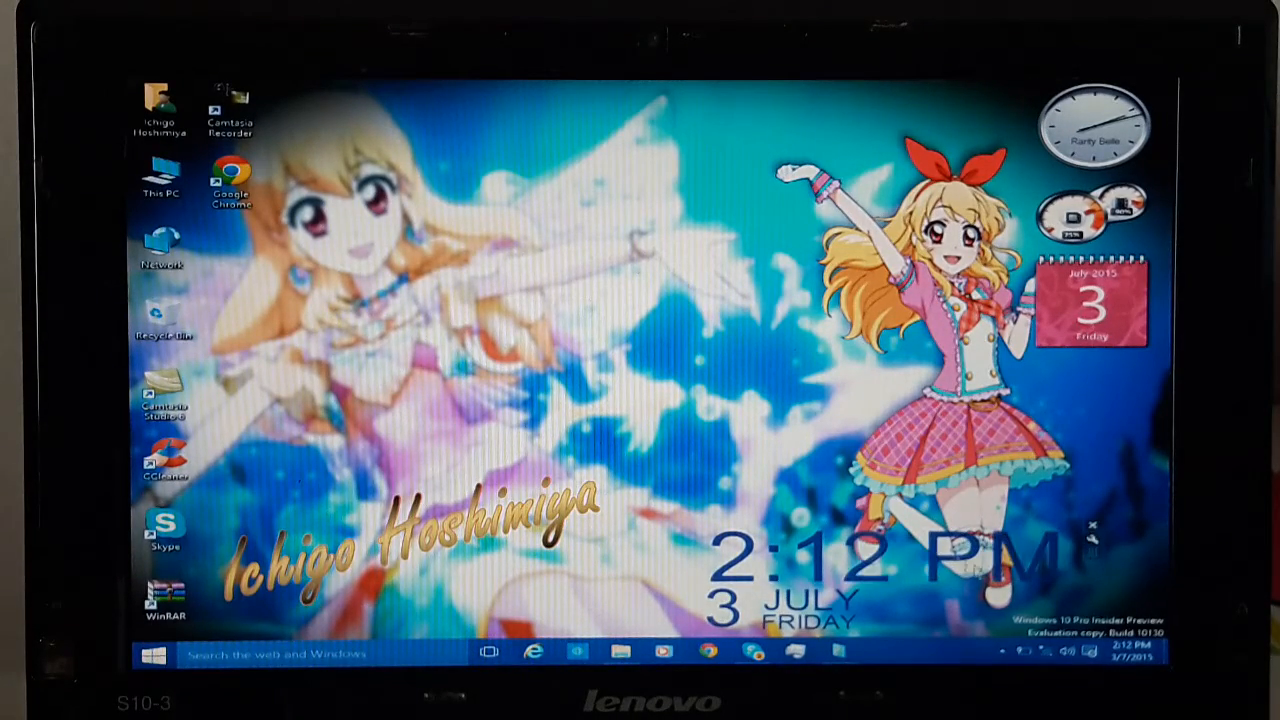
mouse_move(800, 404)
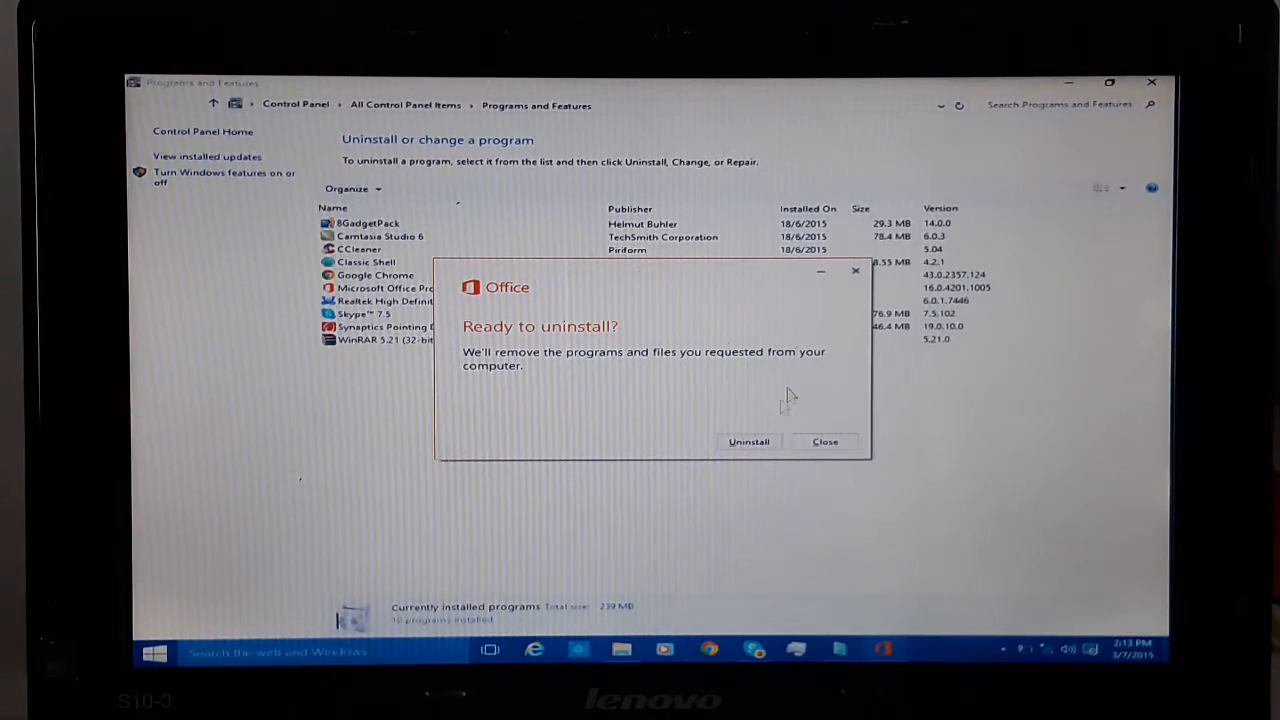
Step: Confirm removing Office, dismiss the 'Done uninstalling!' message and return to Windows 10 Setup
click(748, 442)
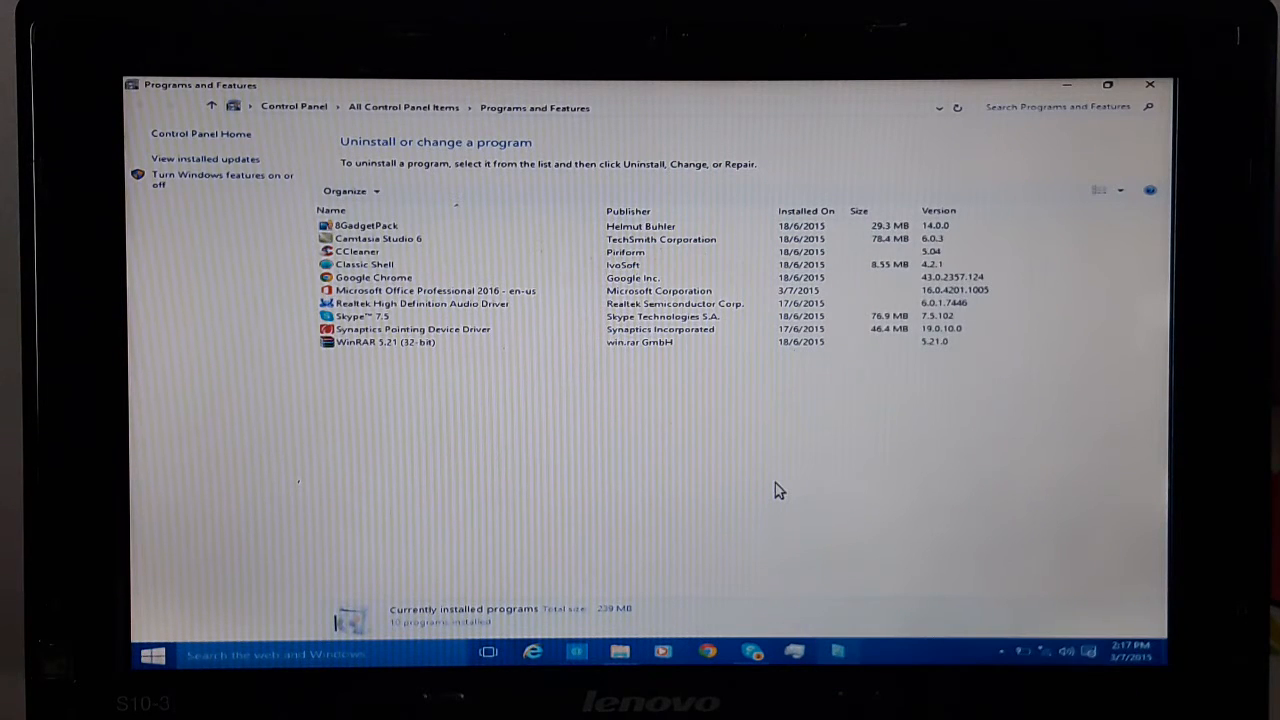
mouse_move(816, 550)
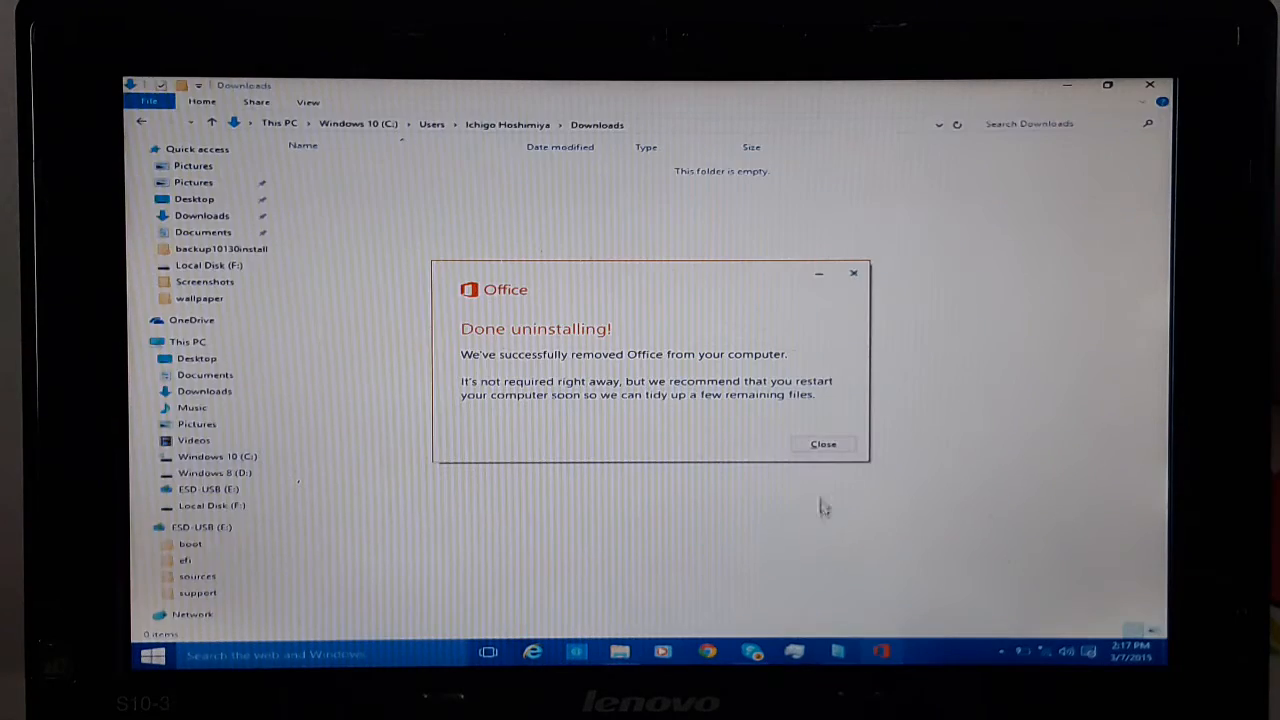
click(824, 444)
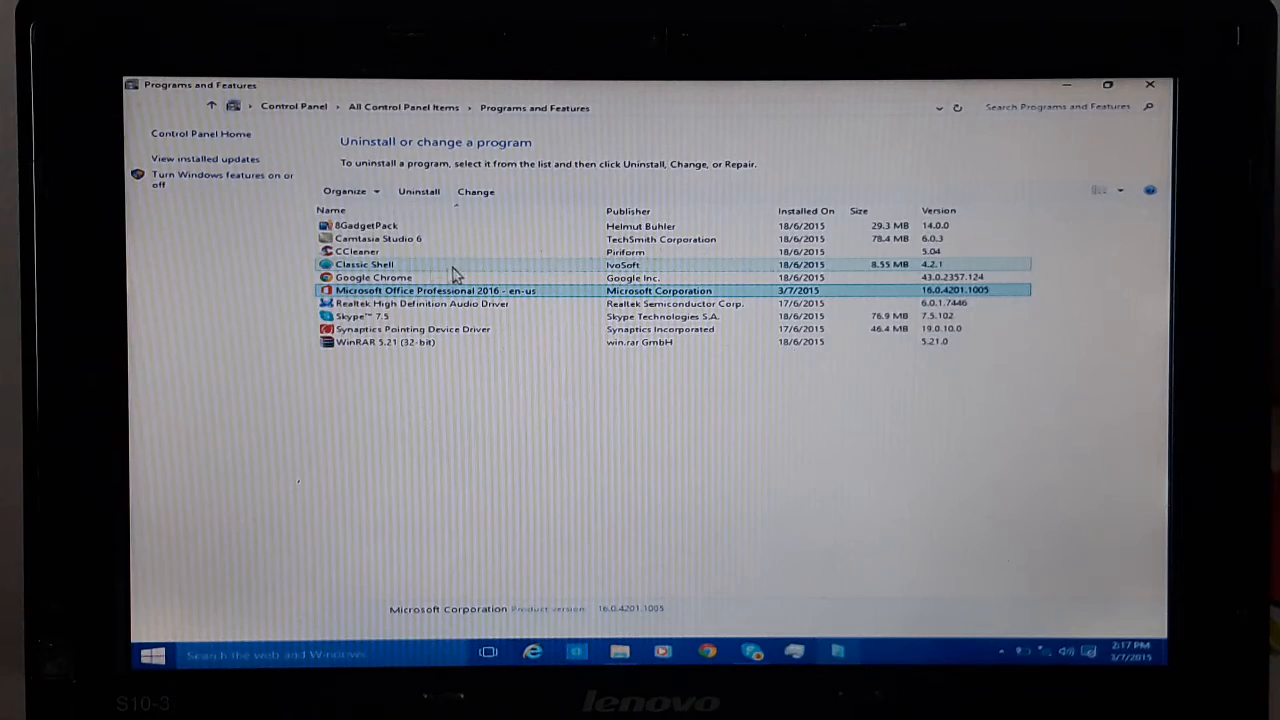
click(378, 240)
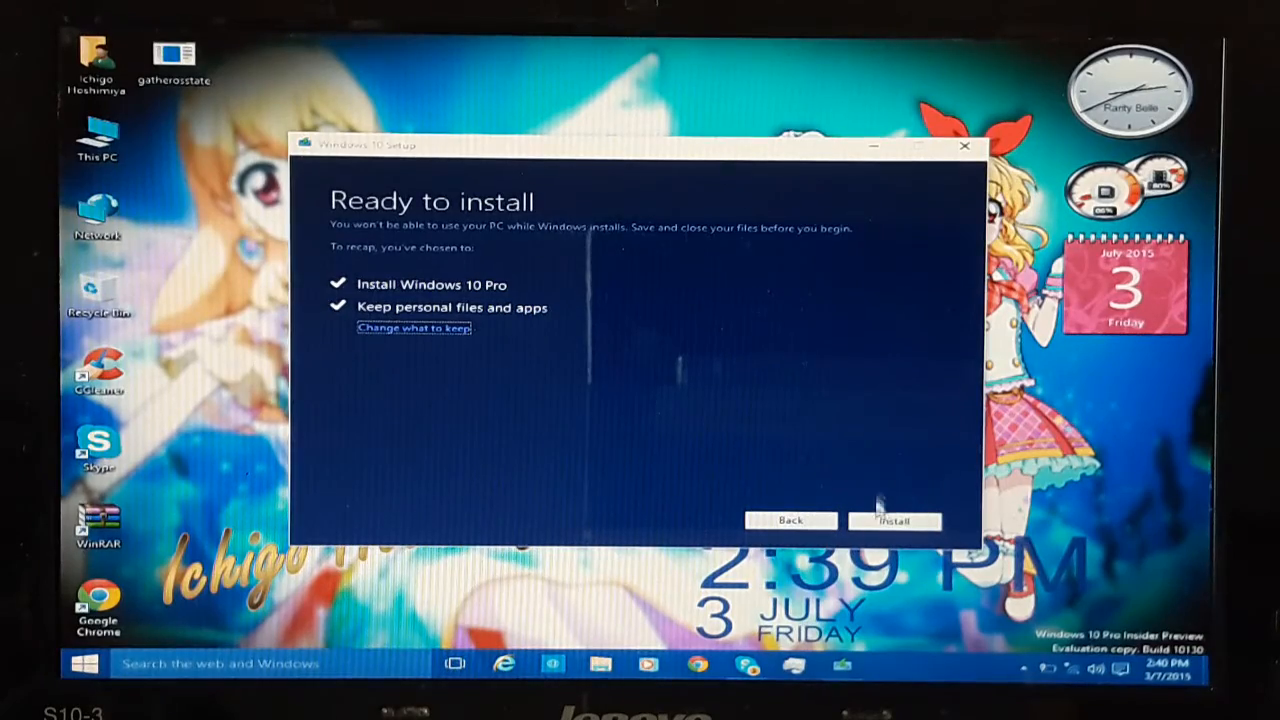
Step: Start installing Windows 10 Pro keeping files and apps, then reach the firmware Configuration page
click(894, 520)
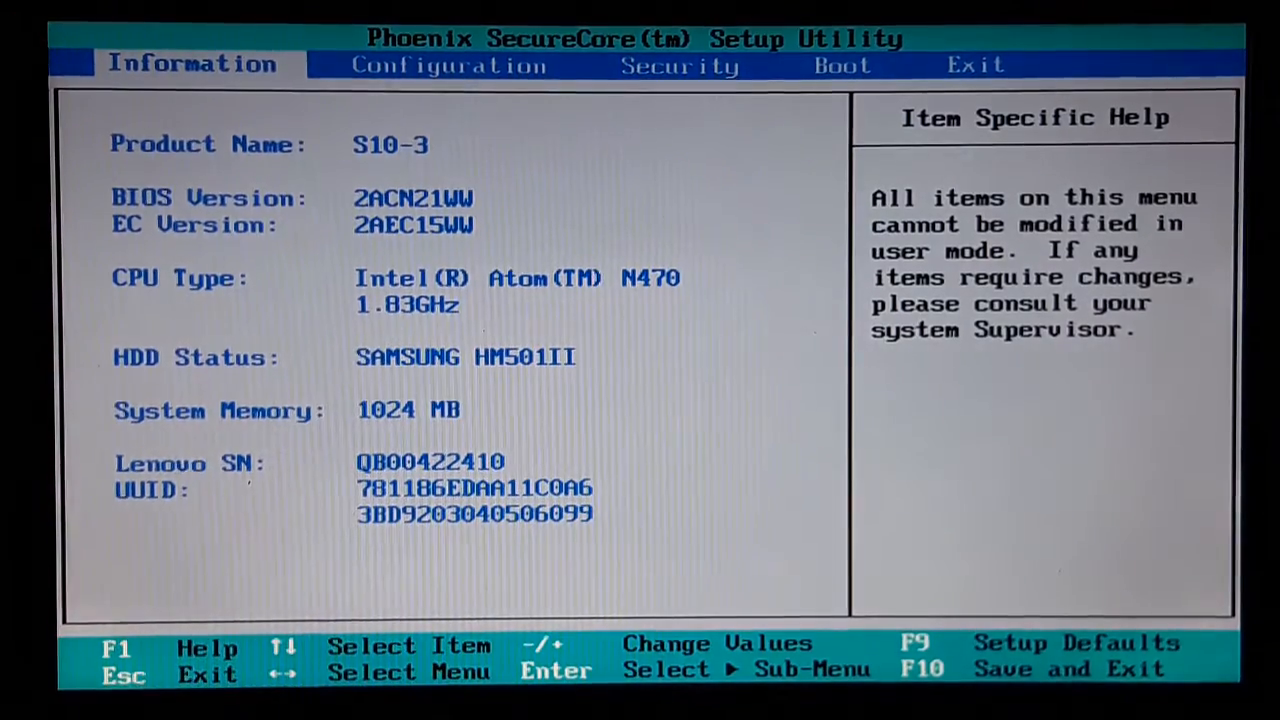
click(448, 66)
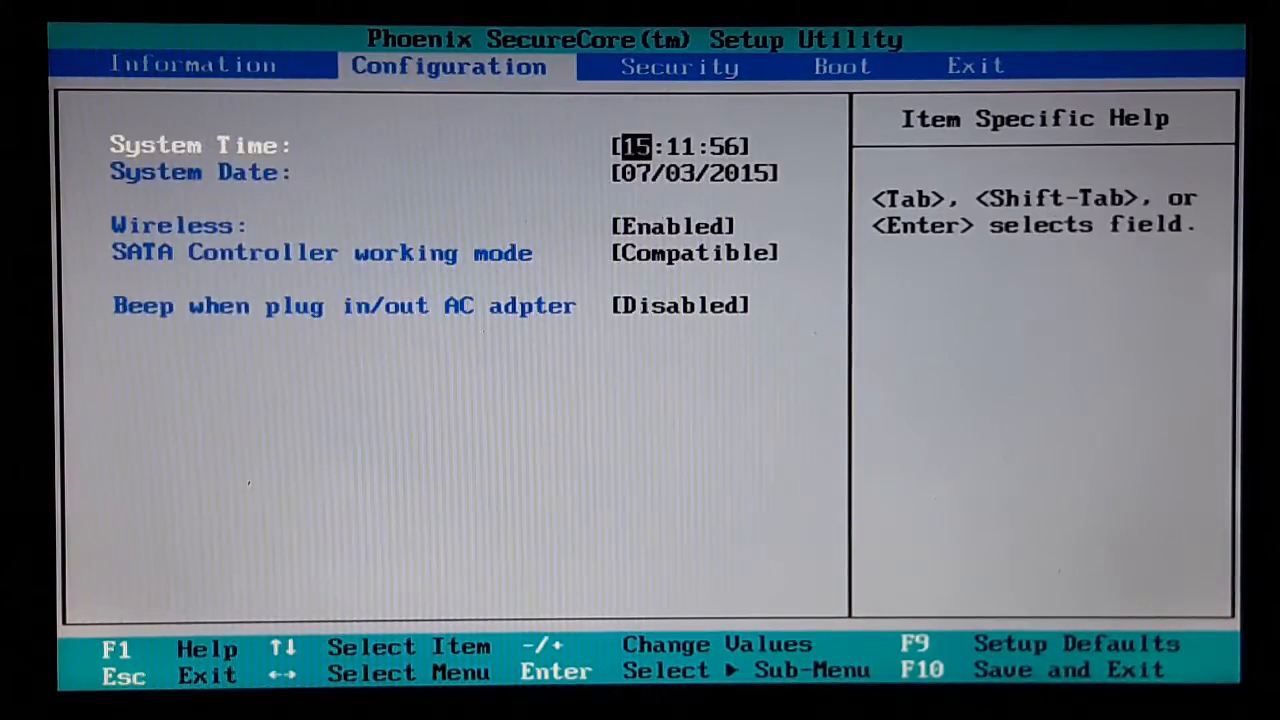